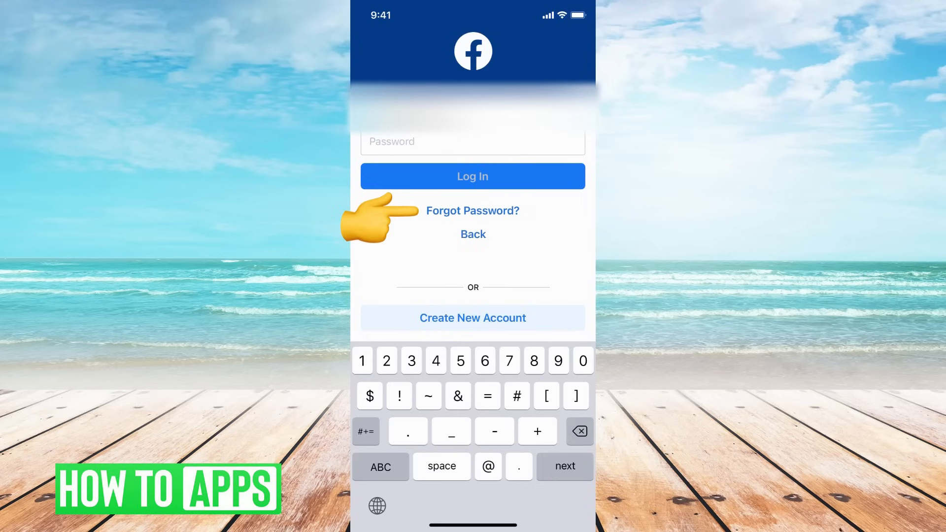
# Begin forgotten-password recovery and reach the Confirm Your Account screen with the found account
pyautogui.click(473, 211)
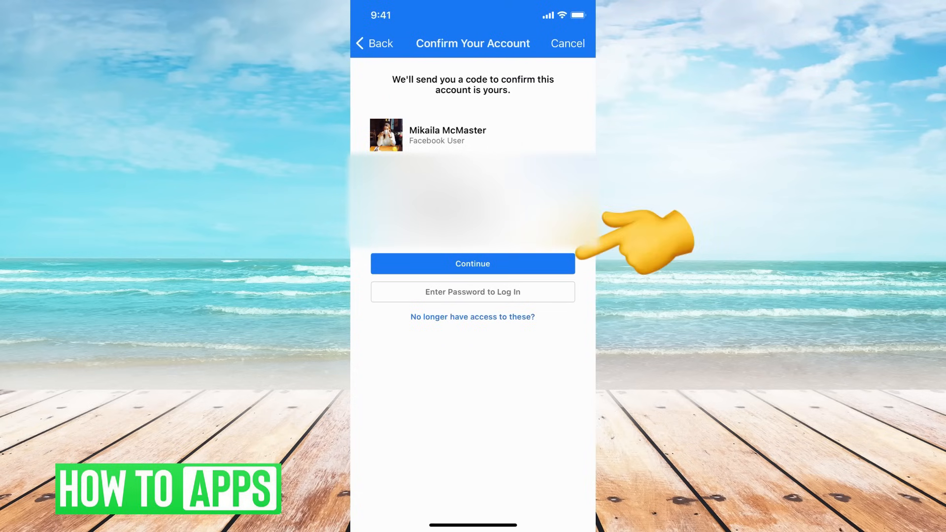
# Have the confirmation code texted to the phone, enter it, and submit it to verify the account
pyautogui.click(472, 264)
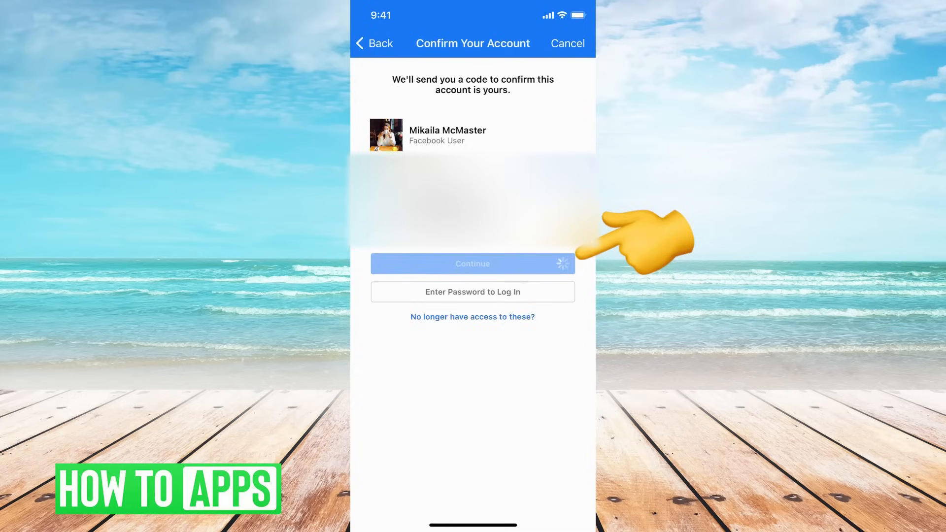
pyautogui.click(472, 265)
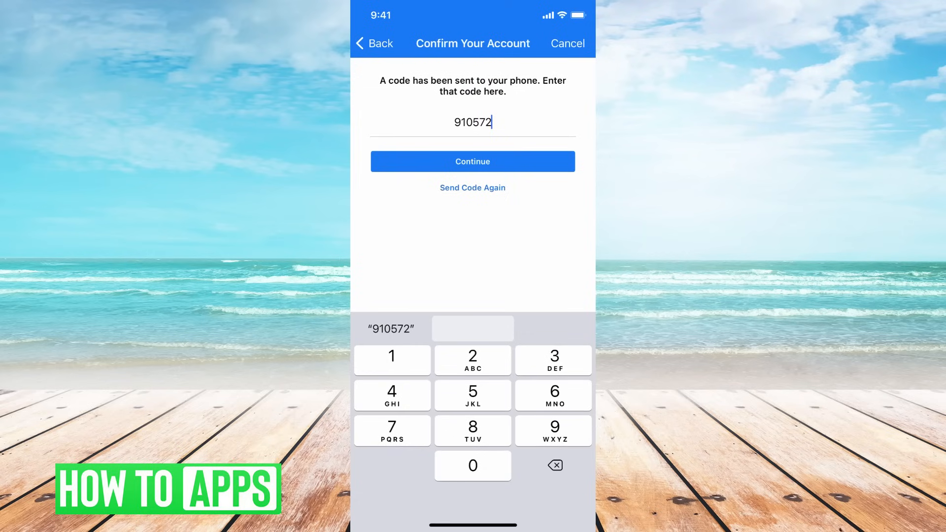
pyautogui.click(472, 161)
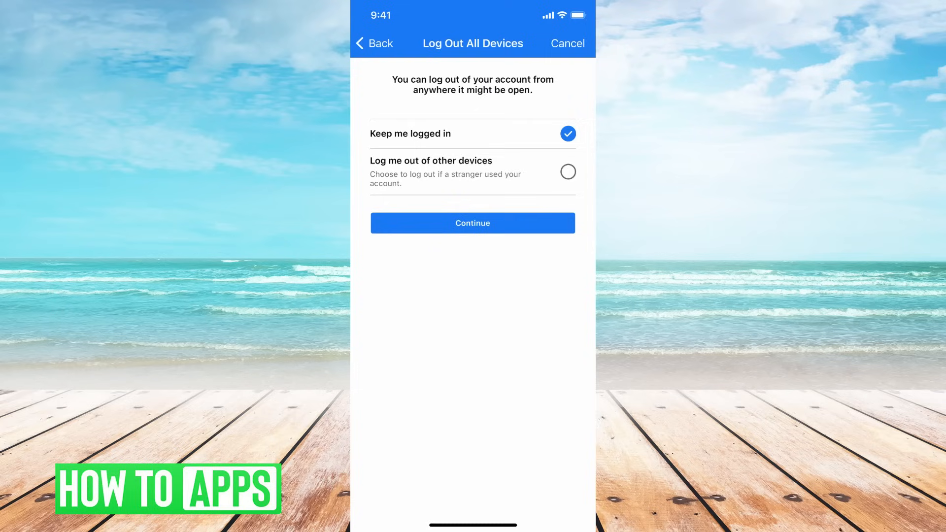
# Toggle the Log Out All Devices options, settle on 'Keep me logged in', and continue to Create a New Password
pyautogui.click(568, 172)
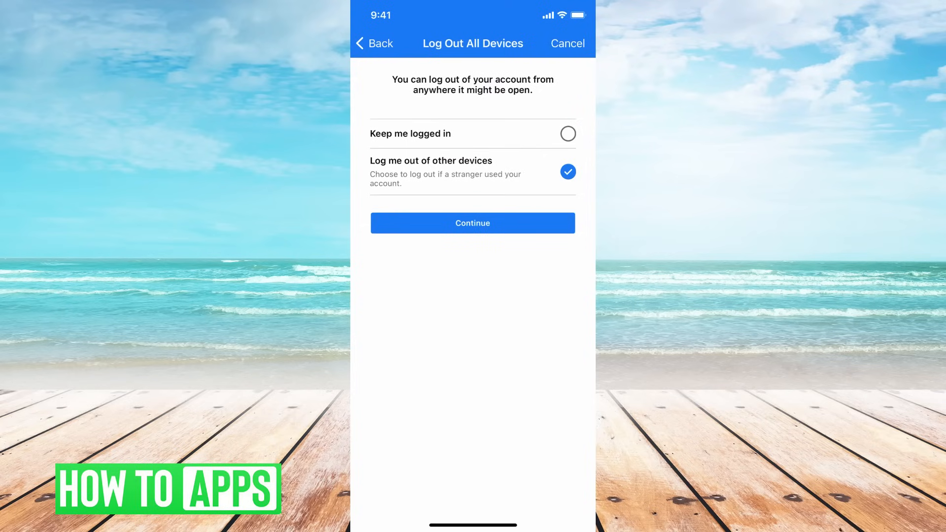
pyautogui.click(568, 133)
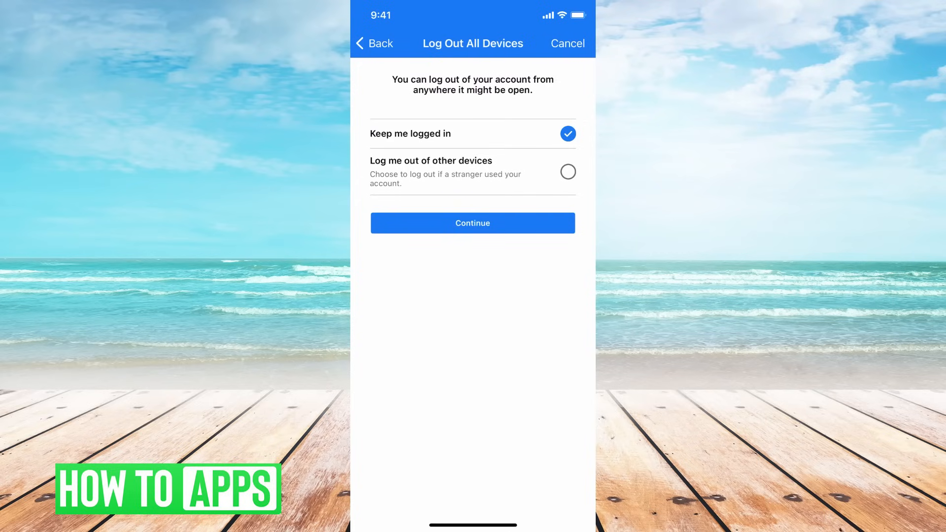
pyautogui.click(567, 171)
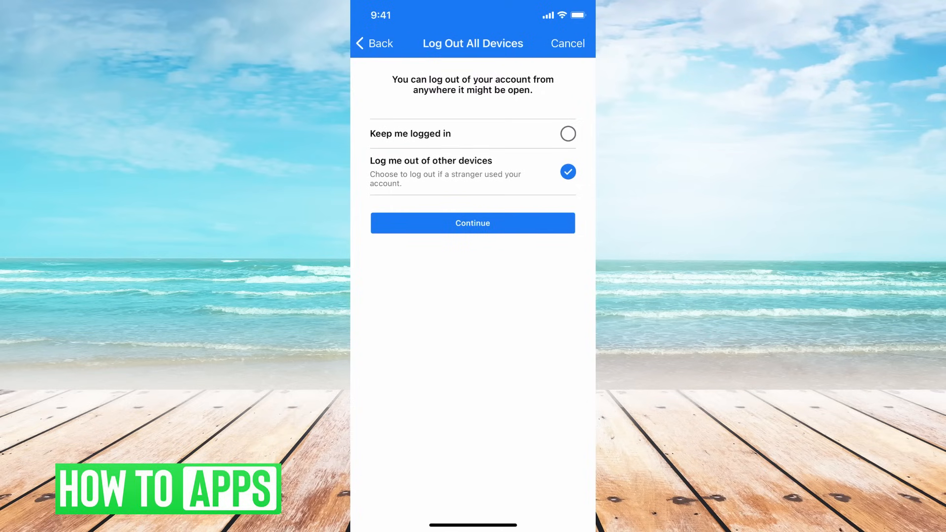
pyautogui.click(568, 133)
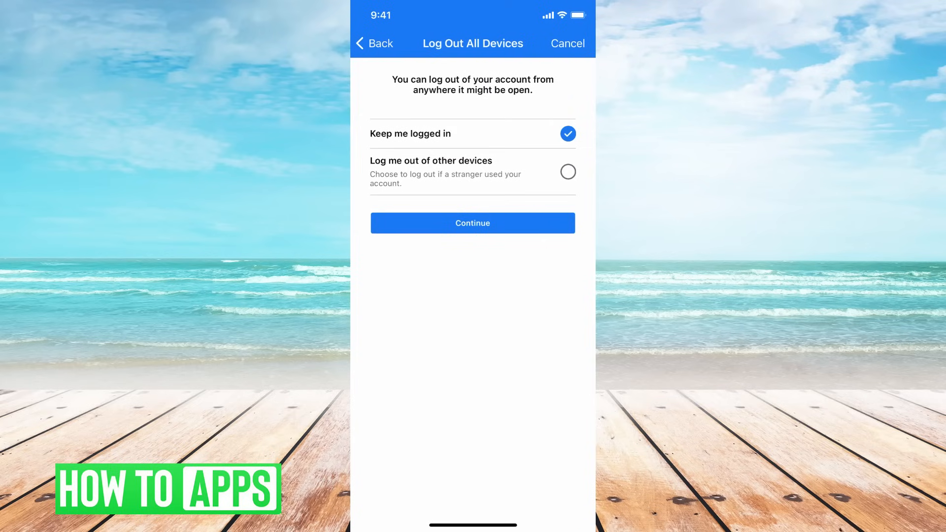
pyautogui.click(472, 223)
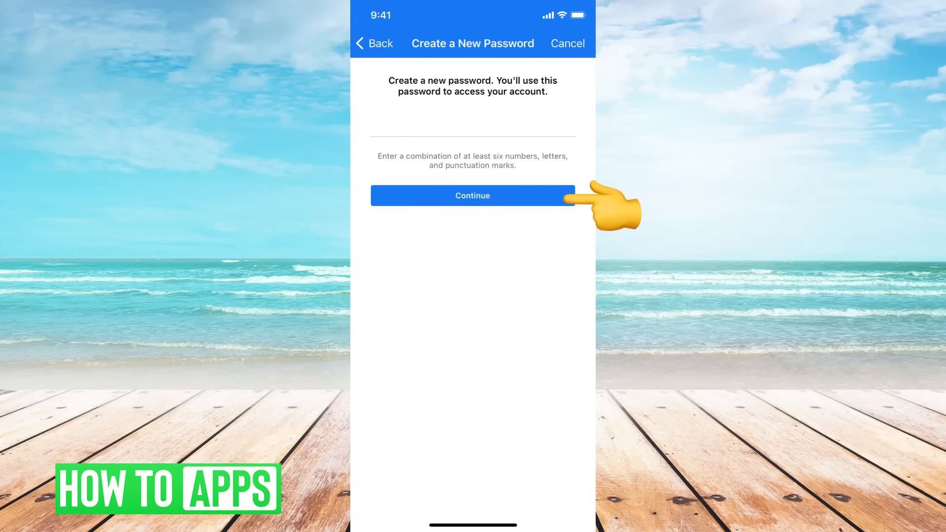
# Submit the new six-plus-character password to finish the account reset
pyautogui.click(472, 195)
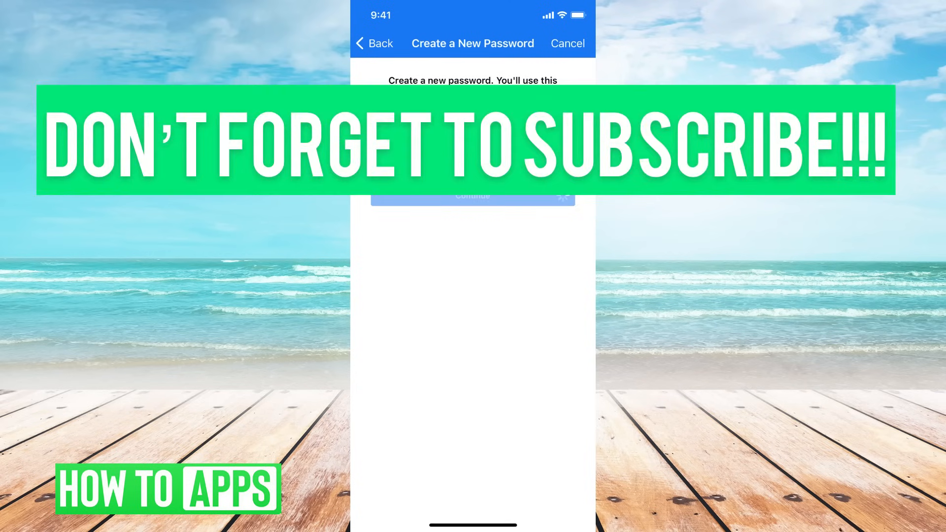